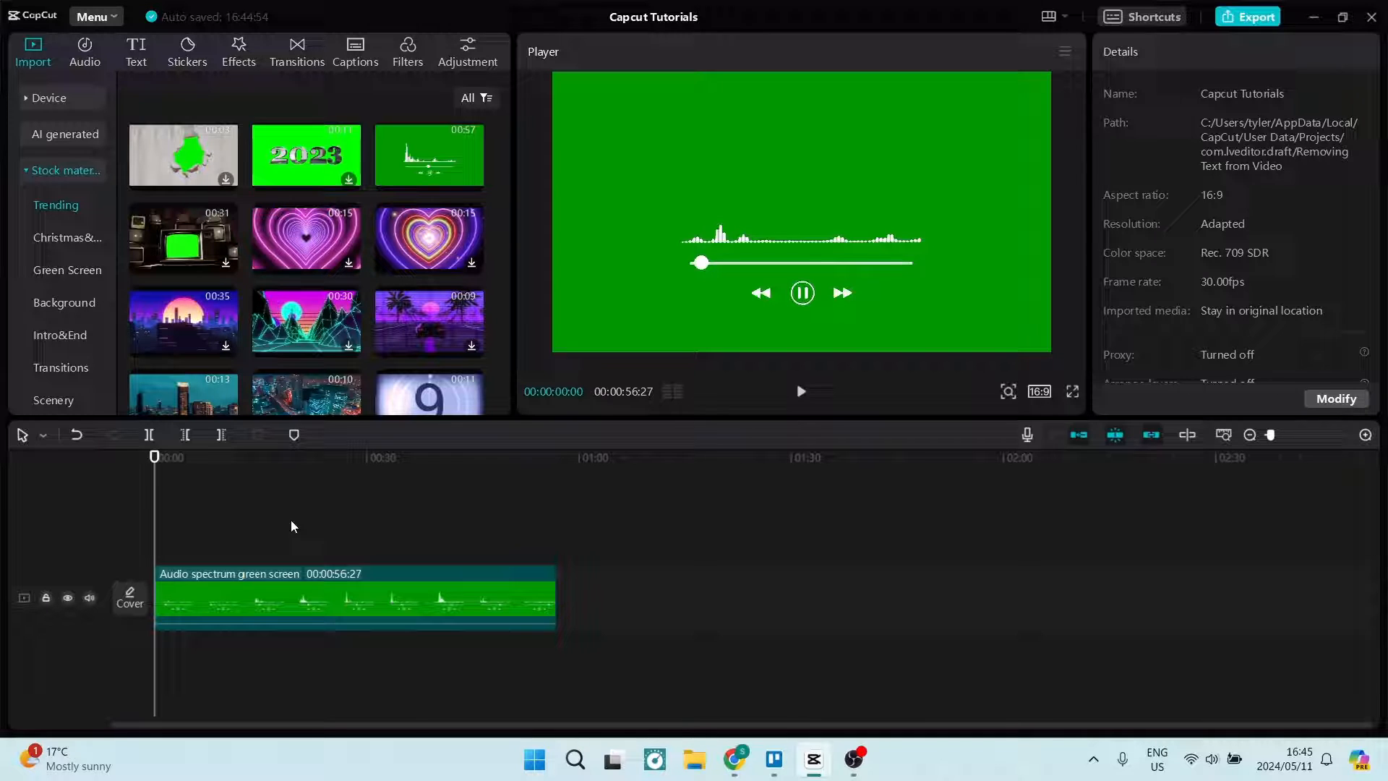
- Select the 56-second Audio spectrum green screen clip to show its Video settings
click(270, 590)
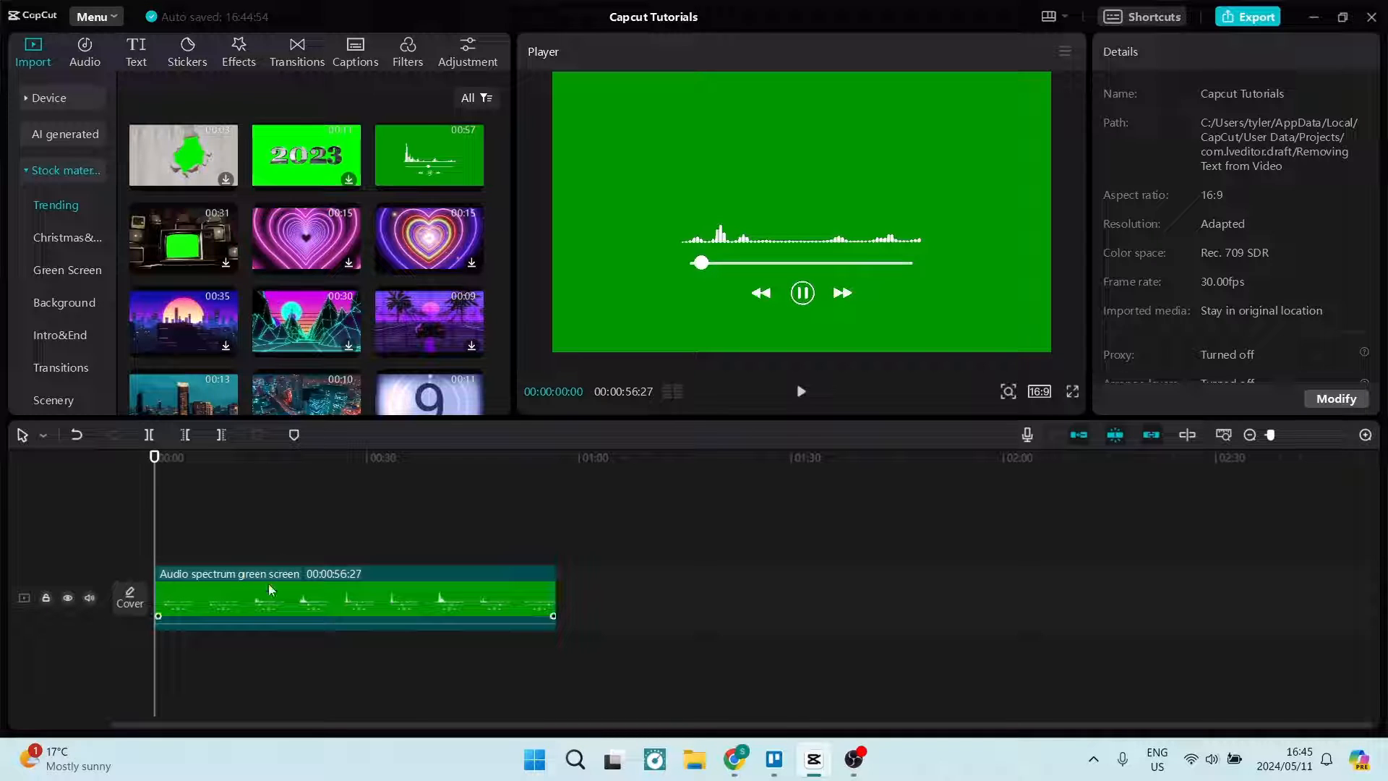
click(355, 598)
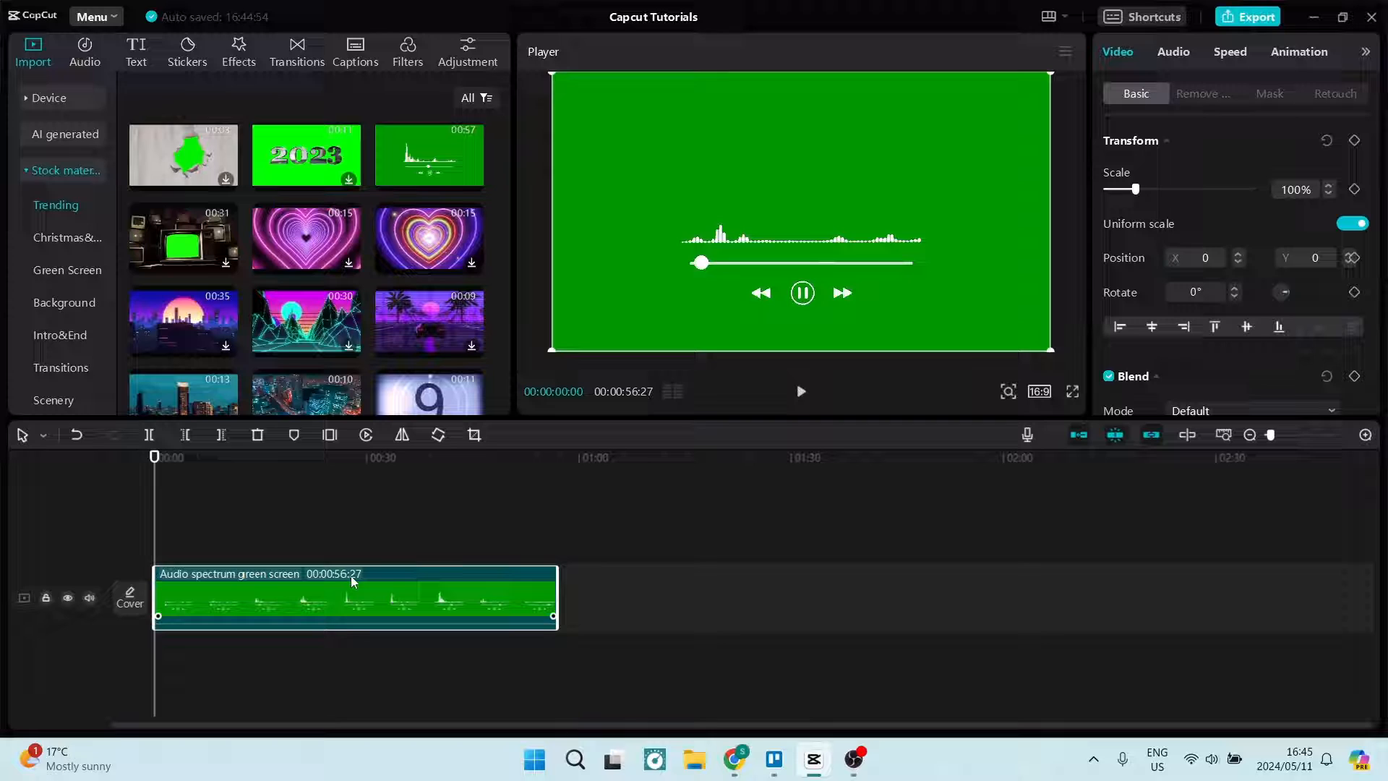
mouse_move(899, 272)
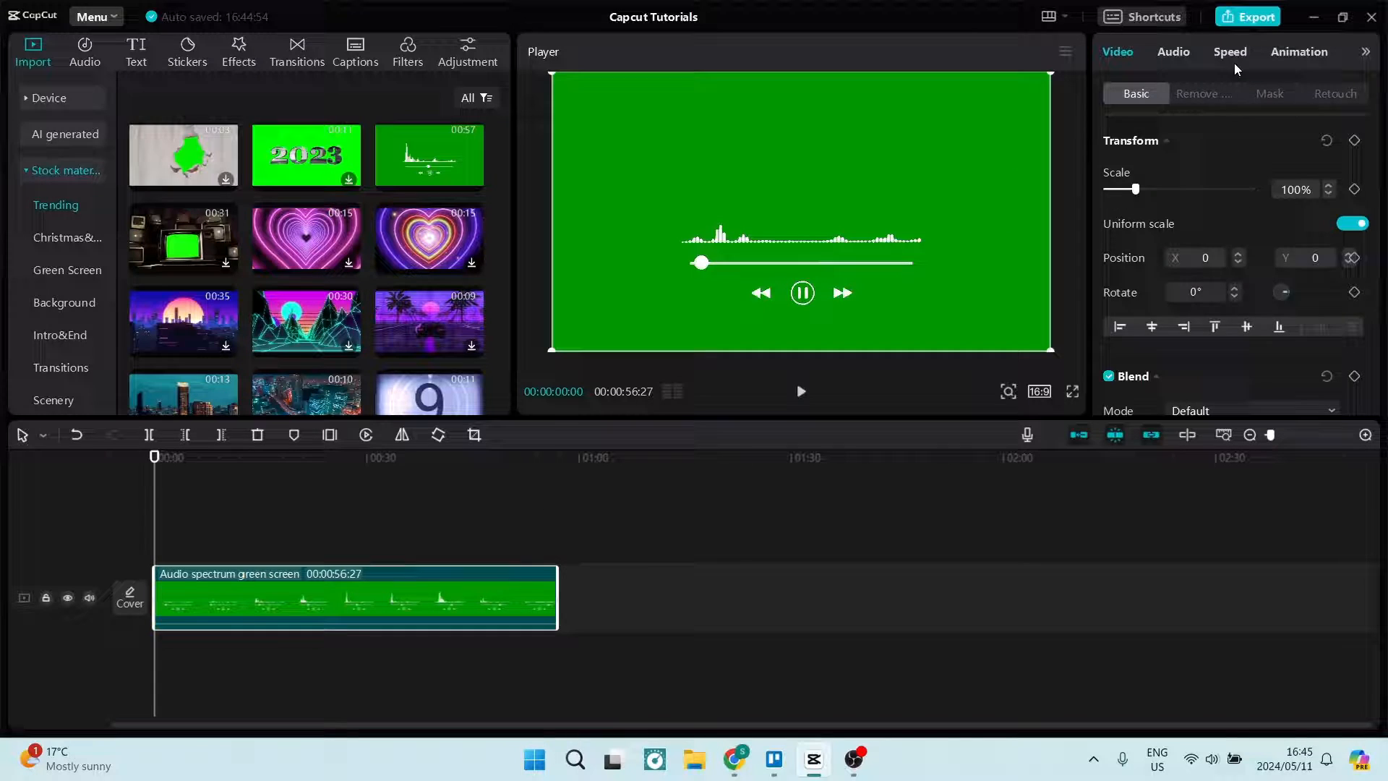
- Set the clip's Standard speed to 5.0x, shortening it to 11.4s
click(1229, 51)
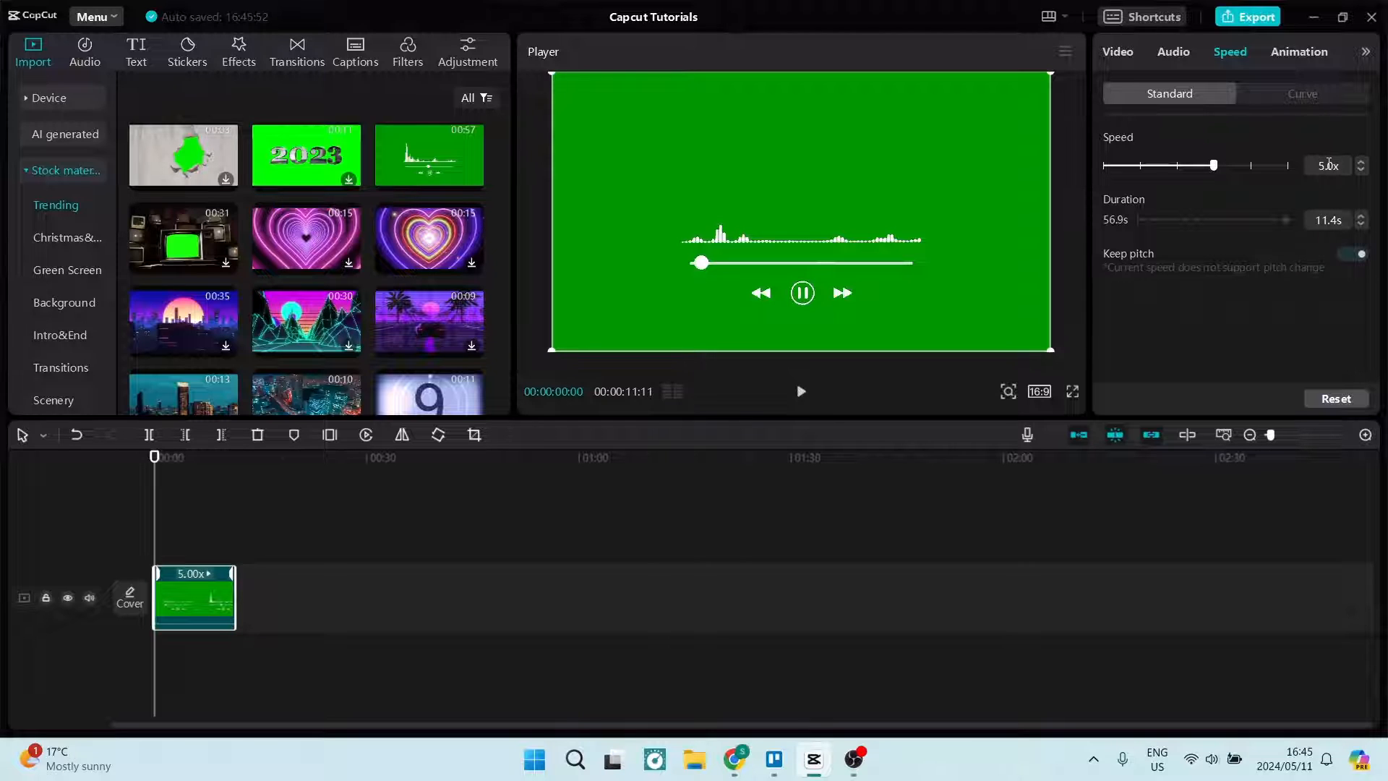
mouse_move(1319, 201)
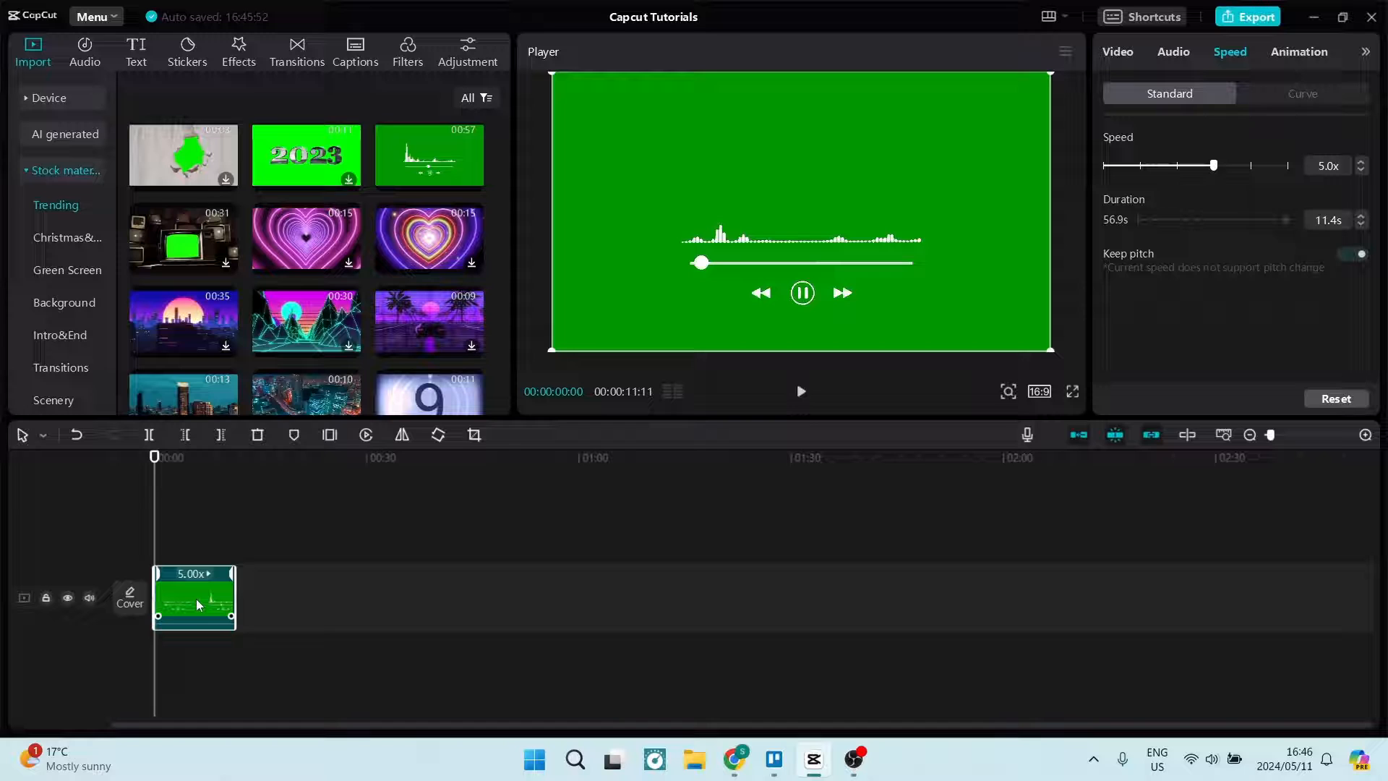
mouse_move(232, 575)
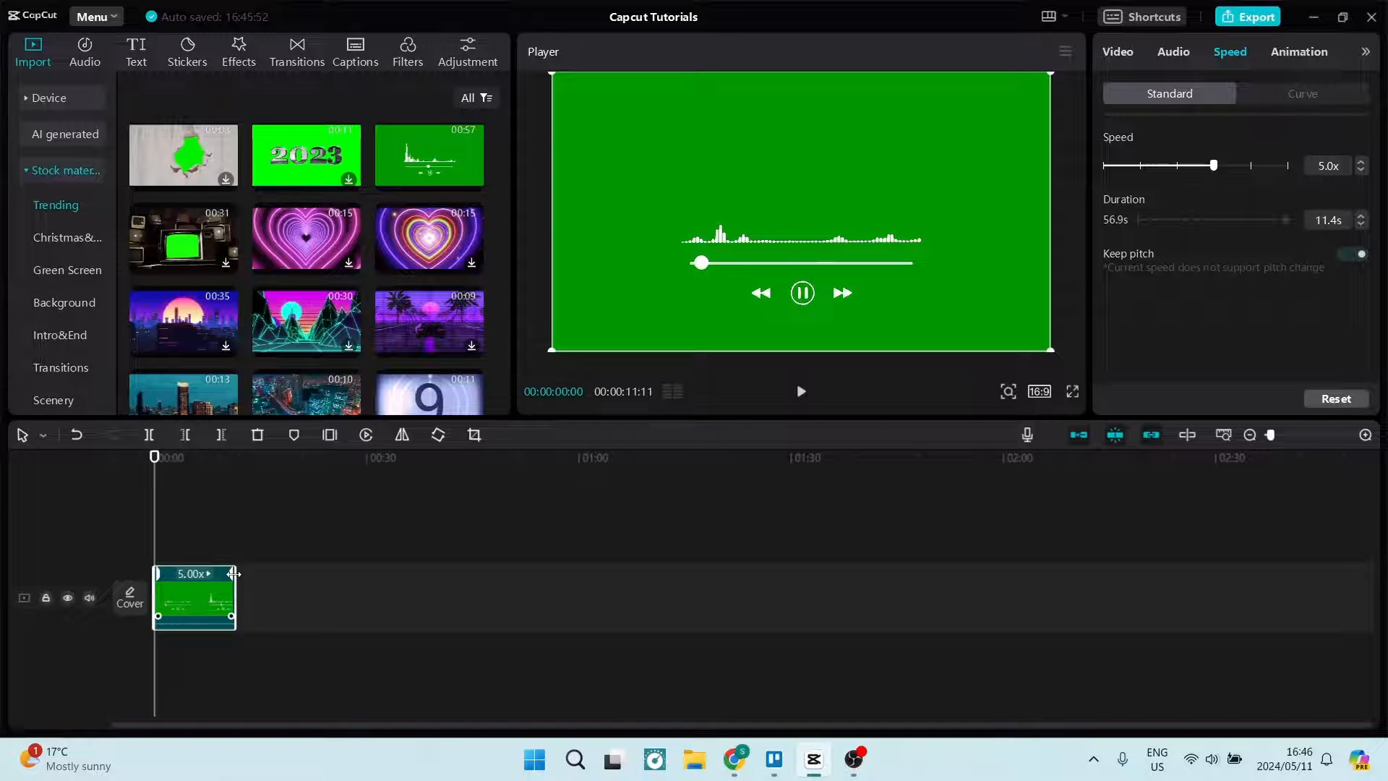
- Raise the end Scale keyframe from 100% to 120%, then play the zoom from the start
click(1117, 51)
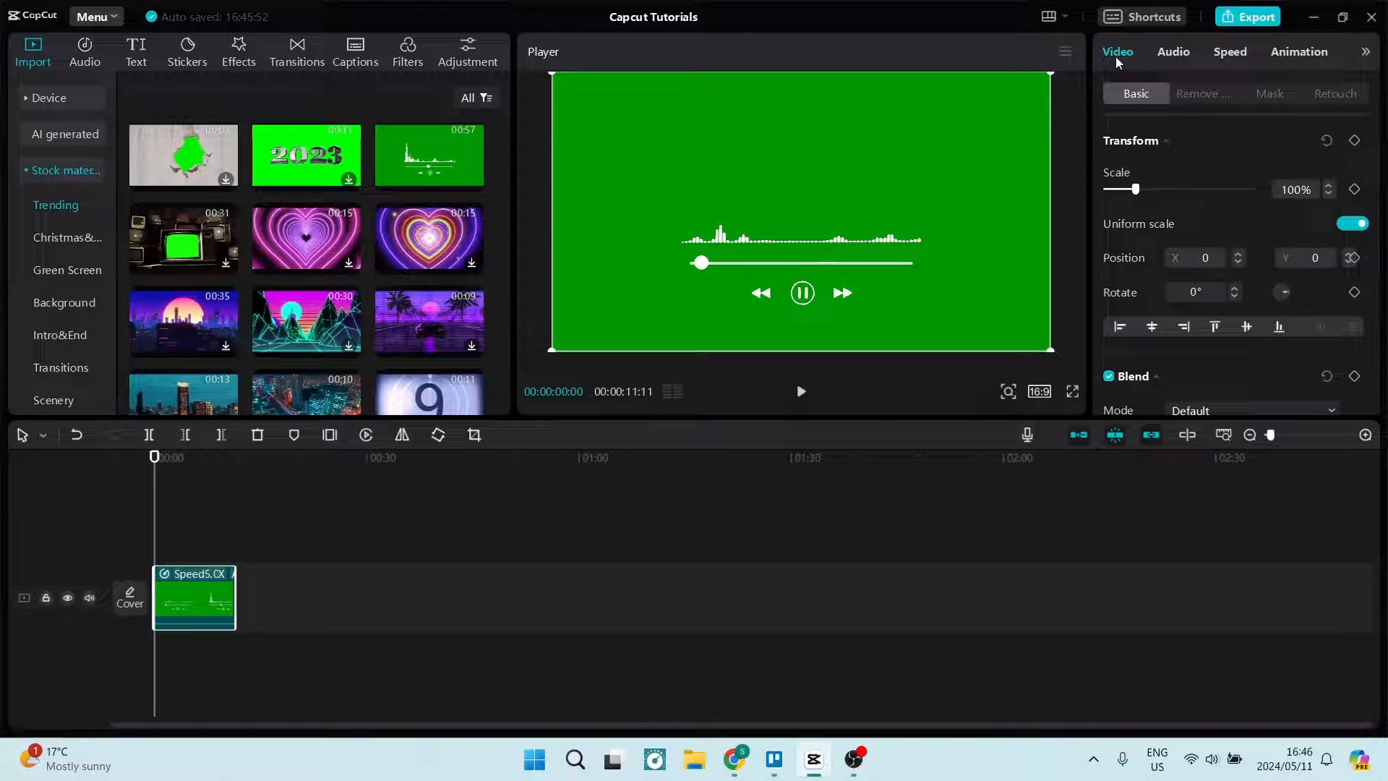
mouse_move(1155, 244)
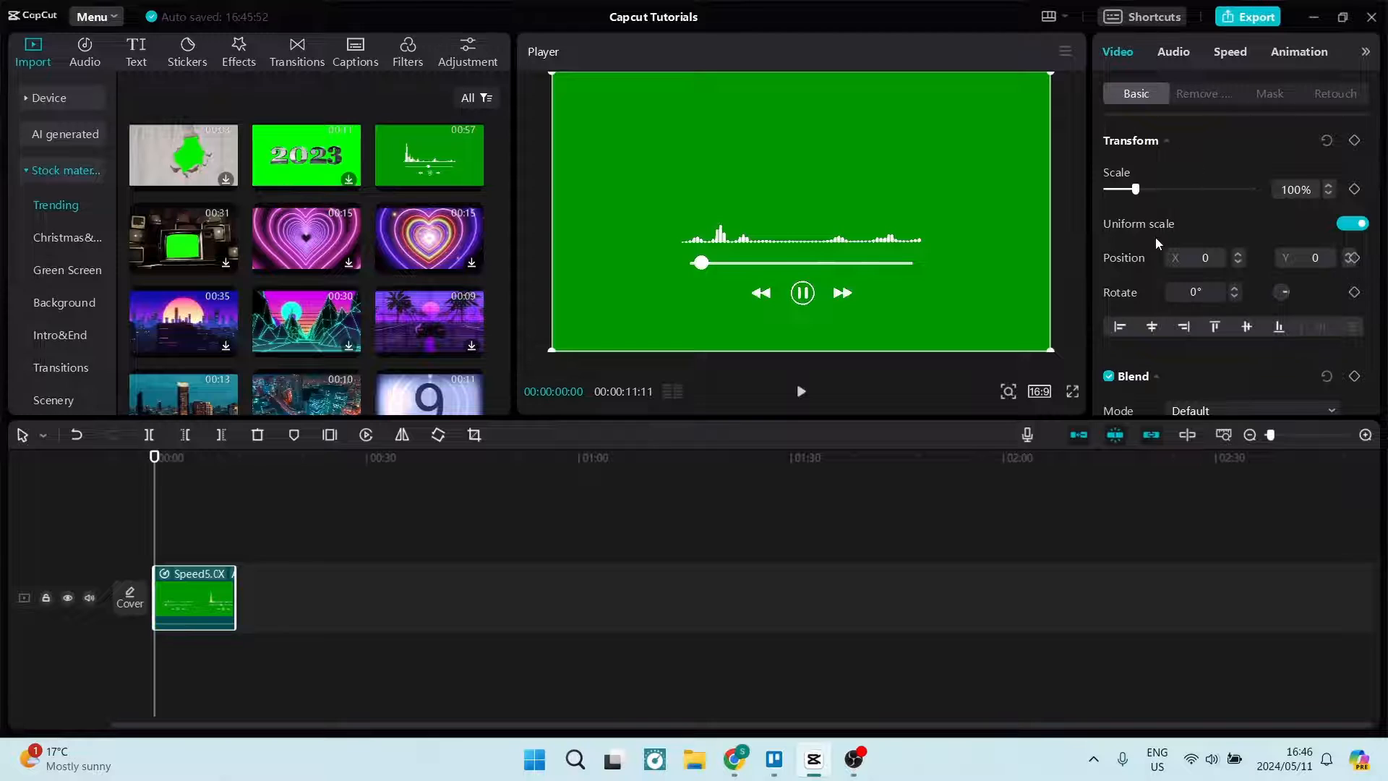
mouse_move(644, 268)
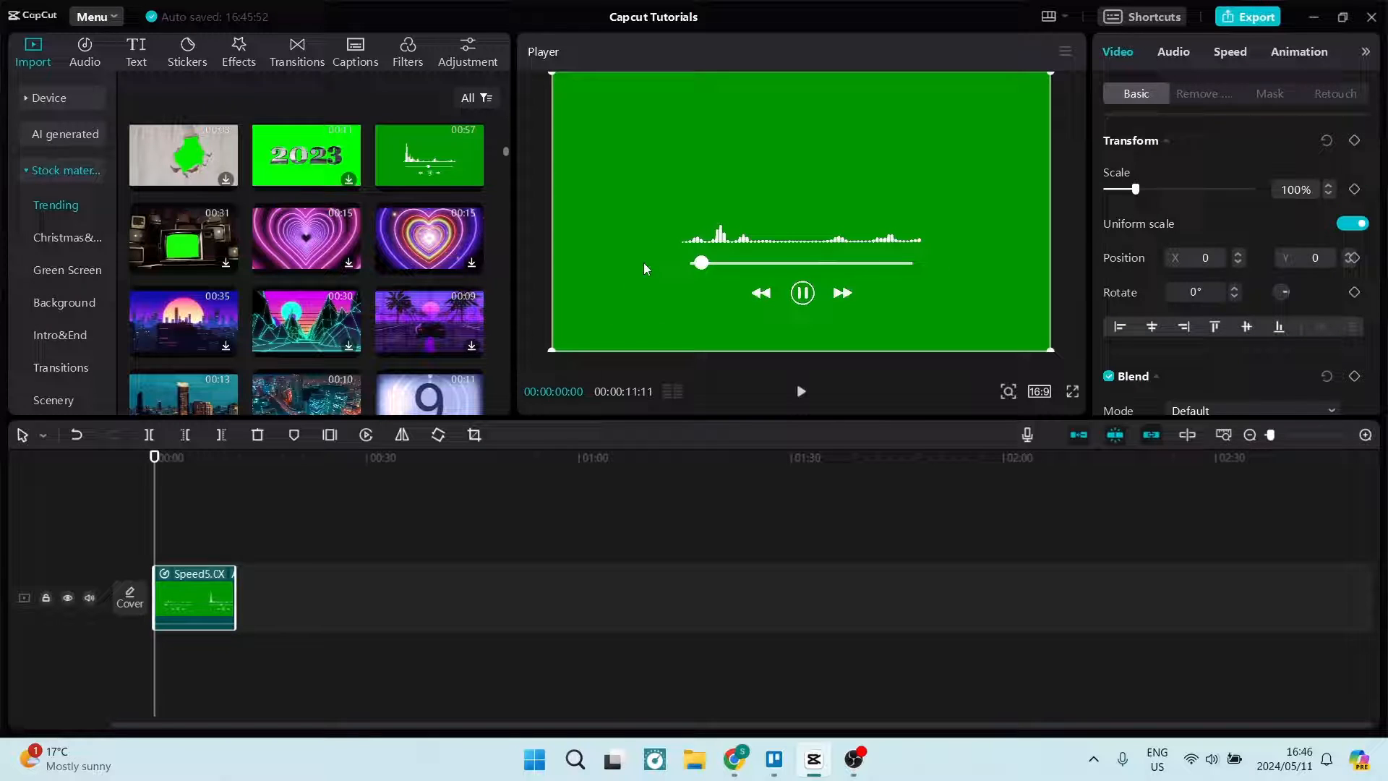
mouse_move(162, 560)
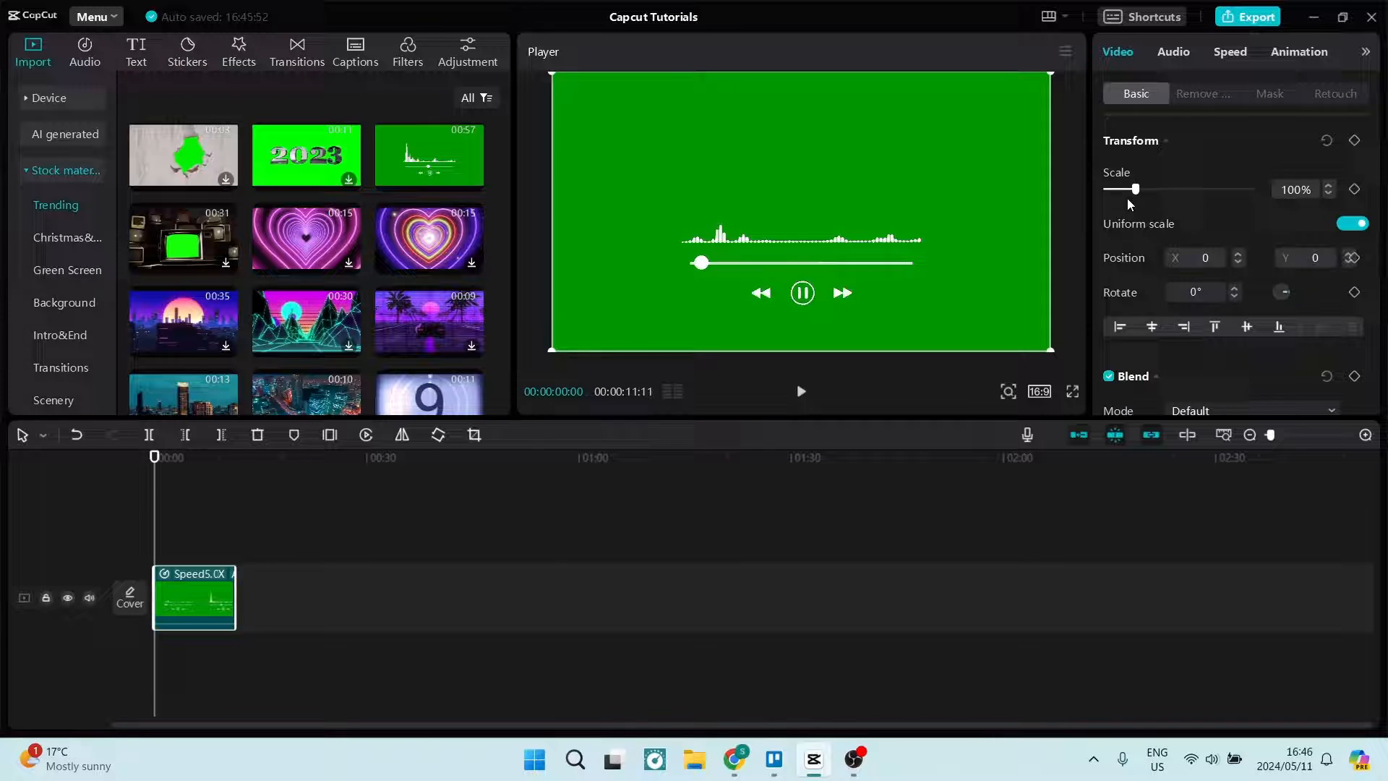
mouse_move(1353, 189)
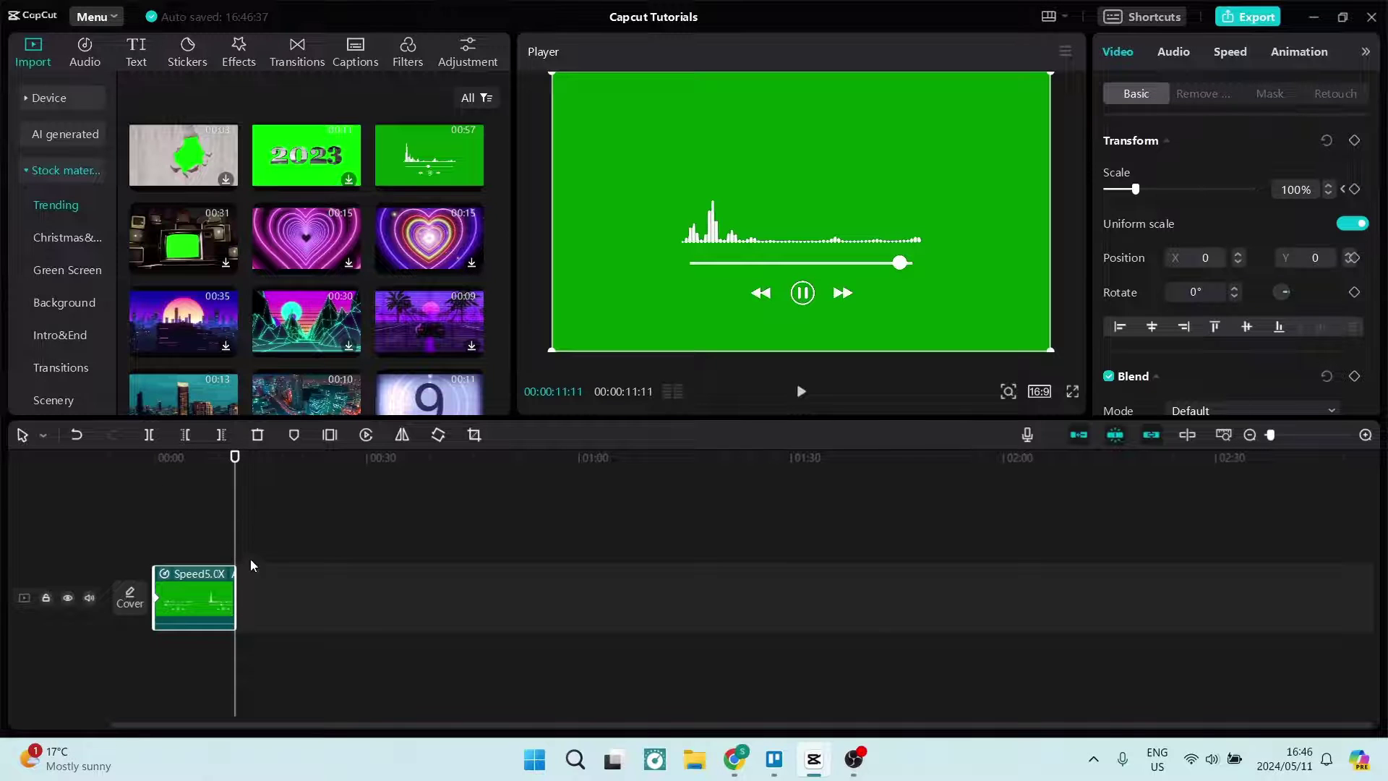
mouse_move(1357, 189)
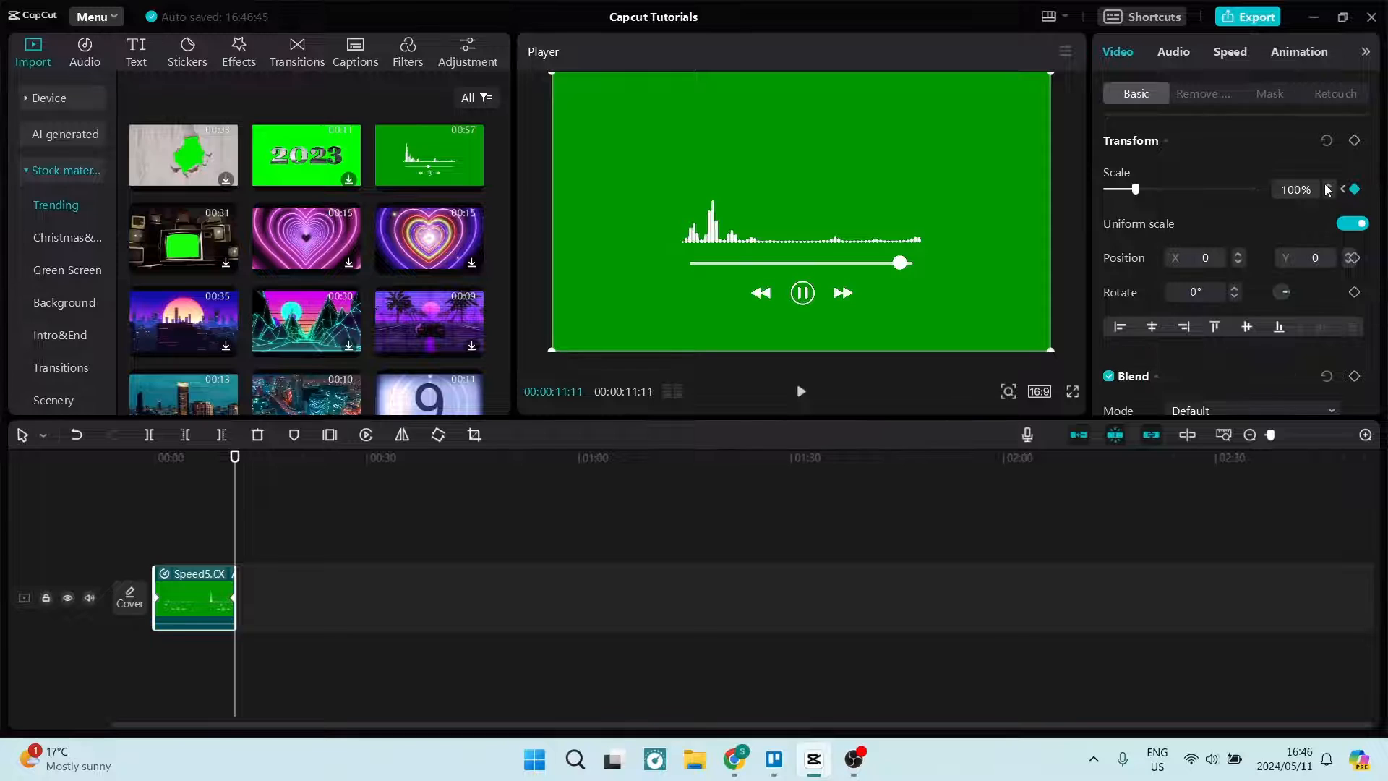
click(1329, 189)
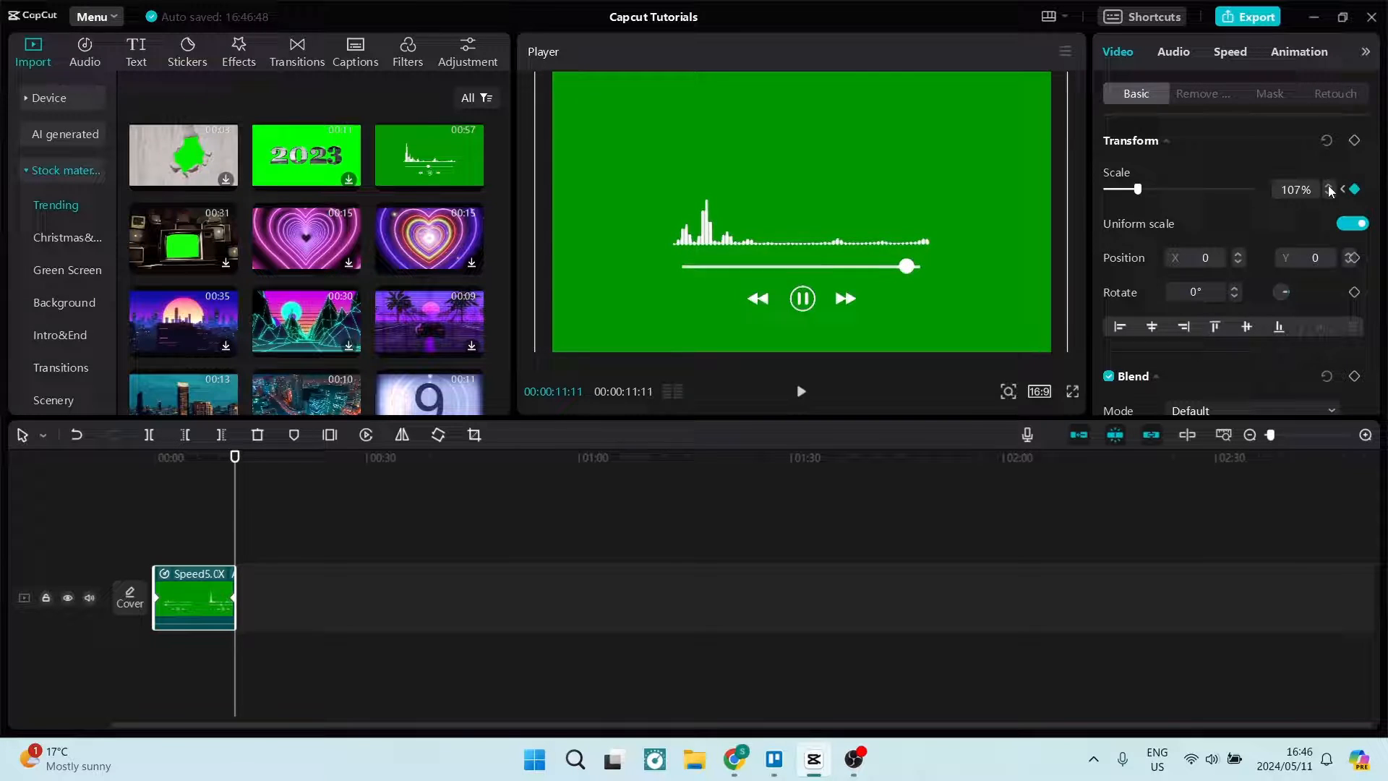
click(1329, 186)
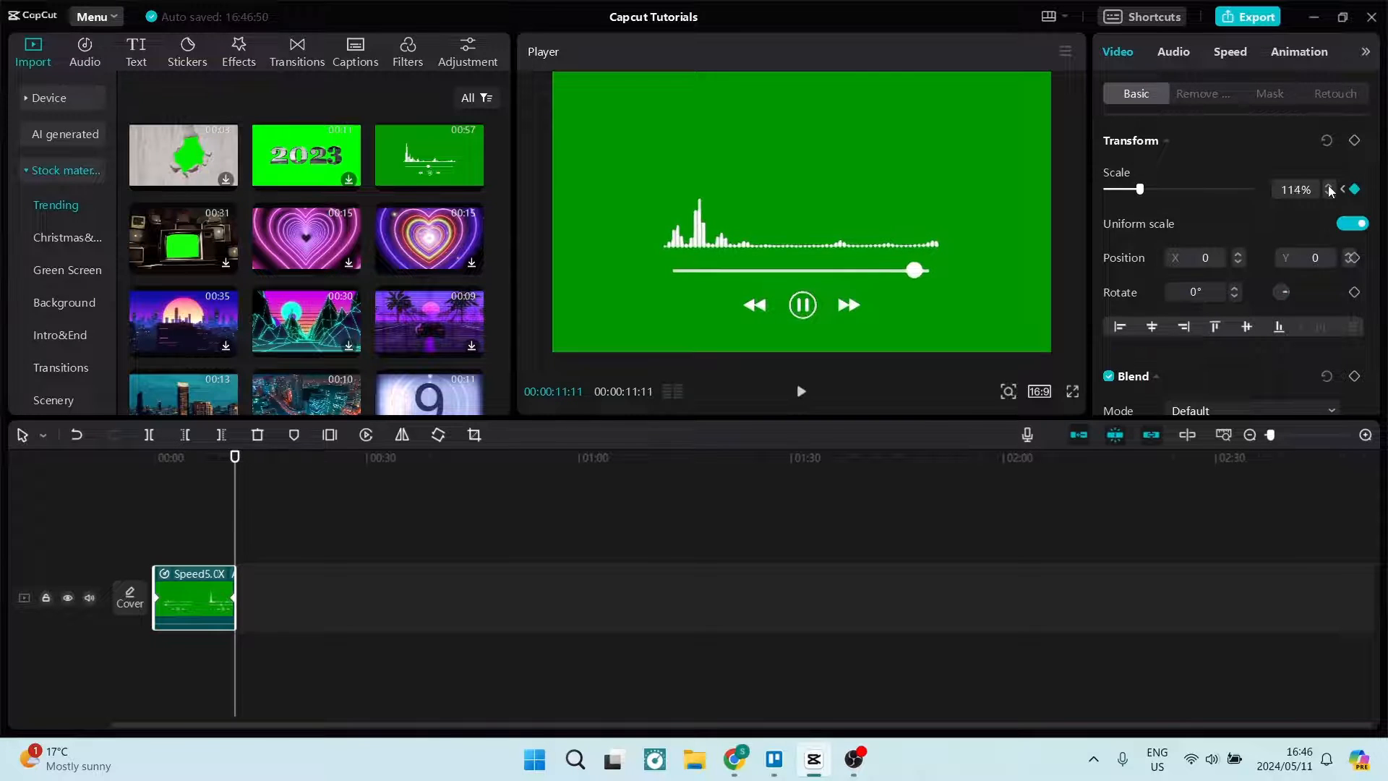
click(1329, 186)
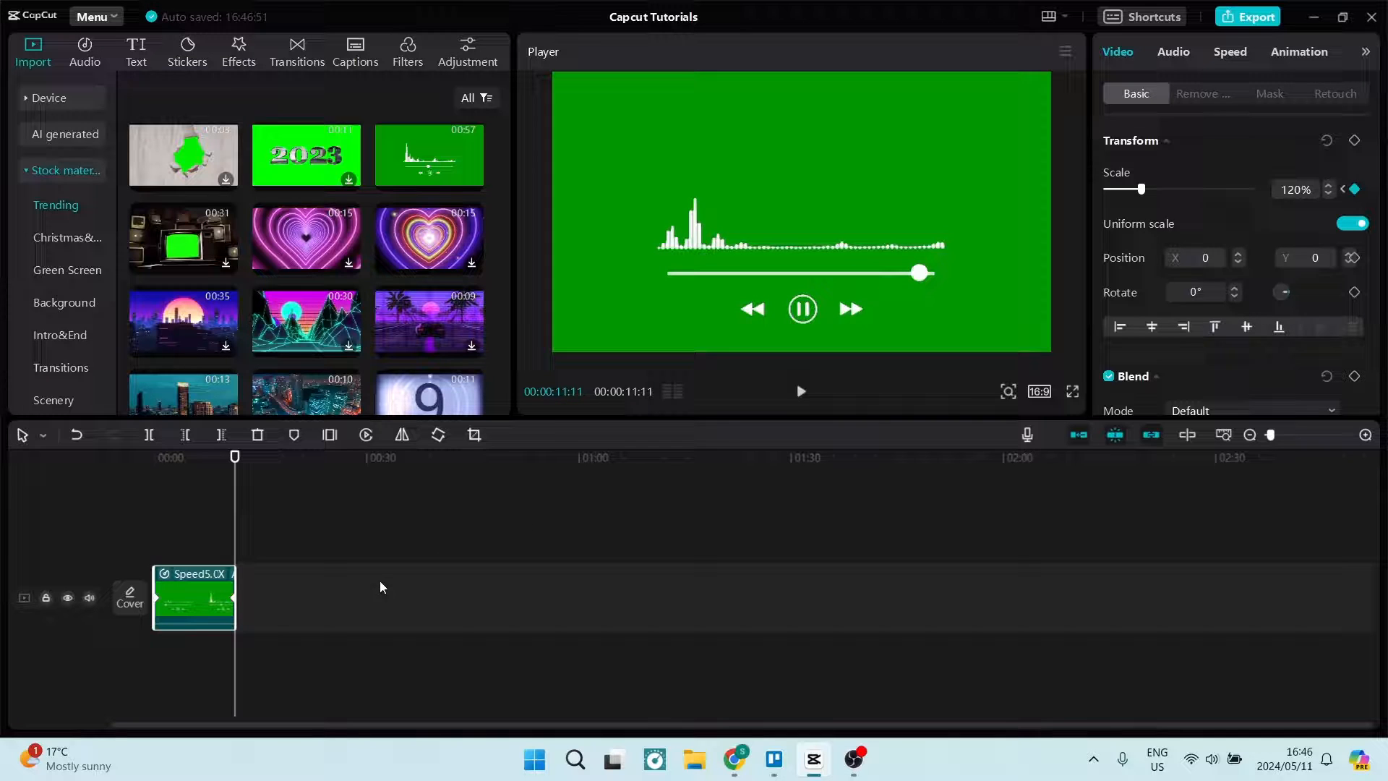
click(1353, 189)
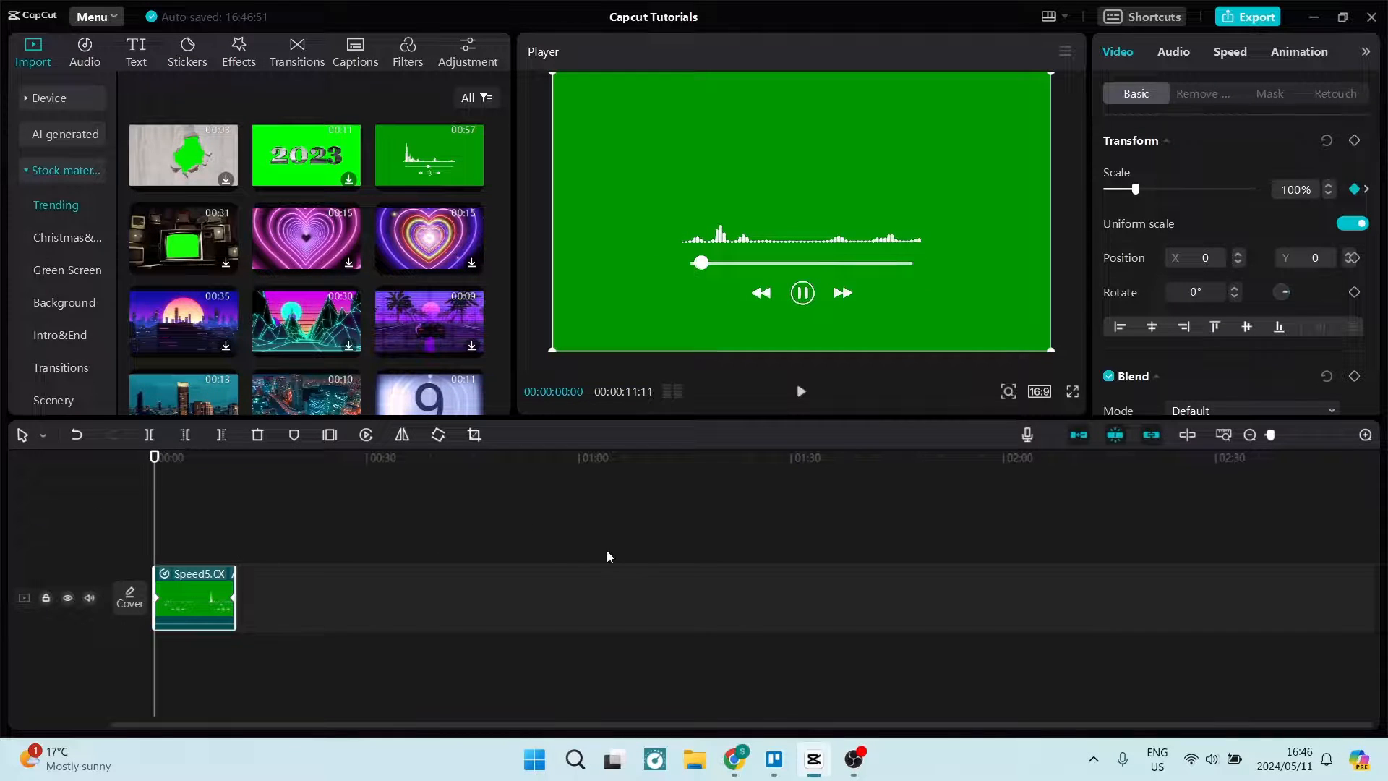
click(800, 390)
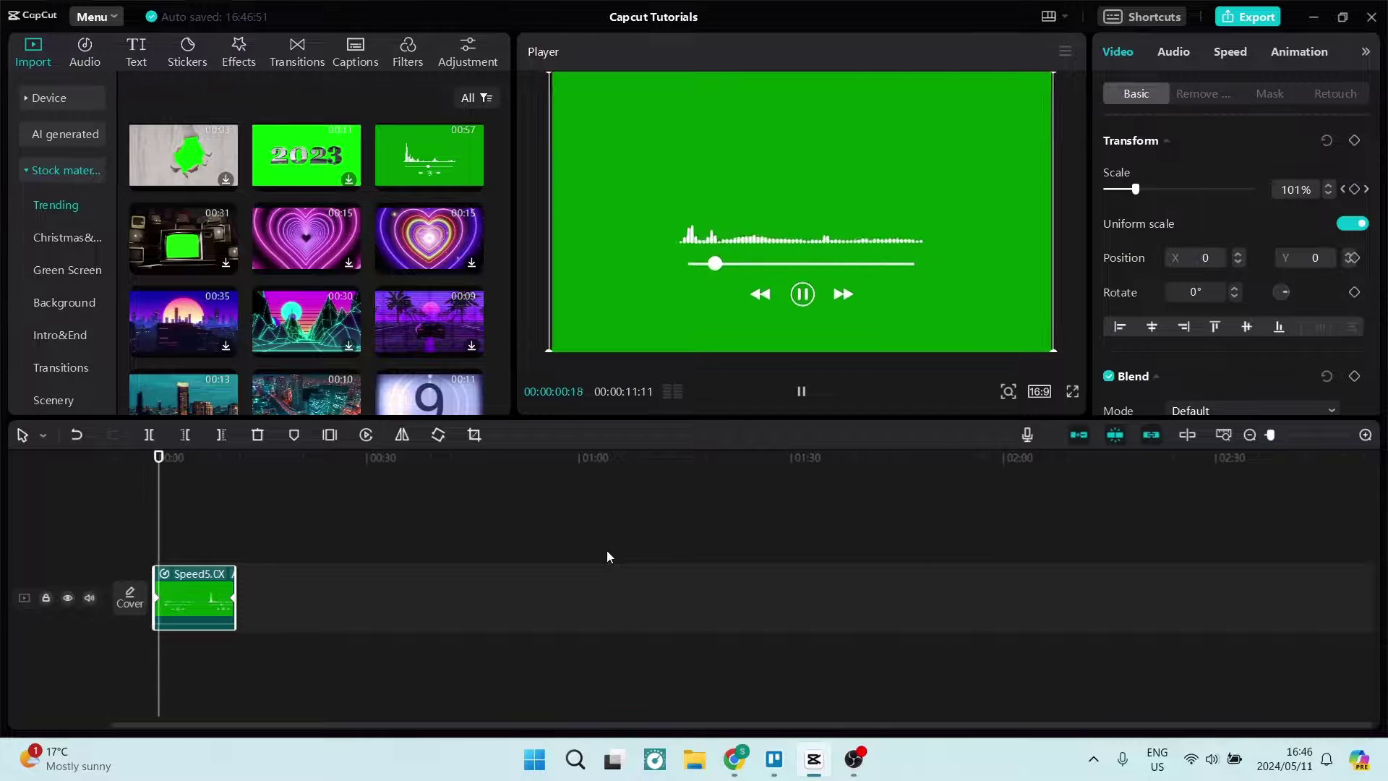